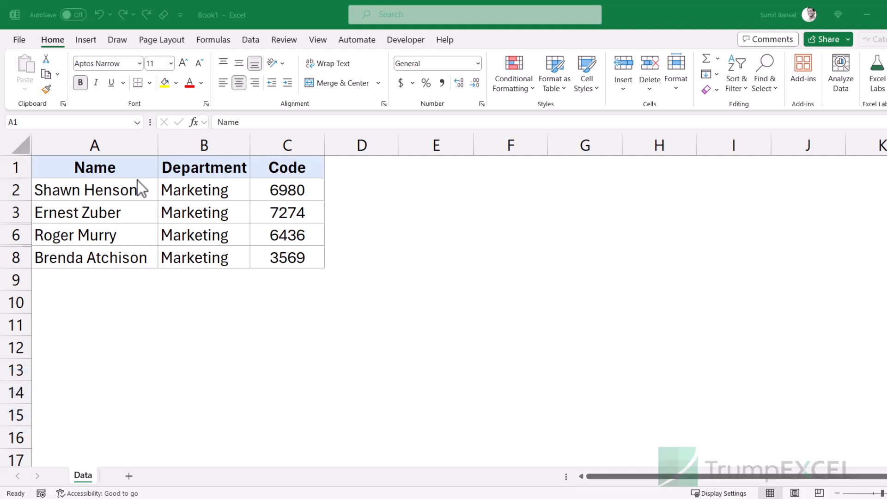
mouse_move(104, 199)
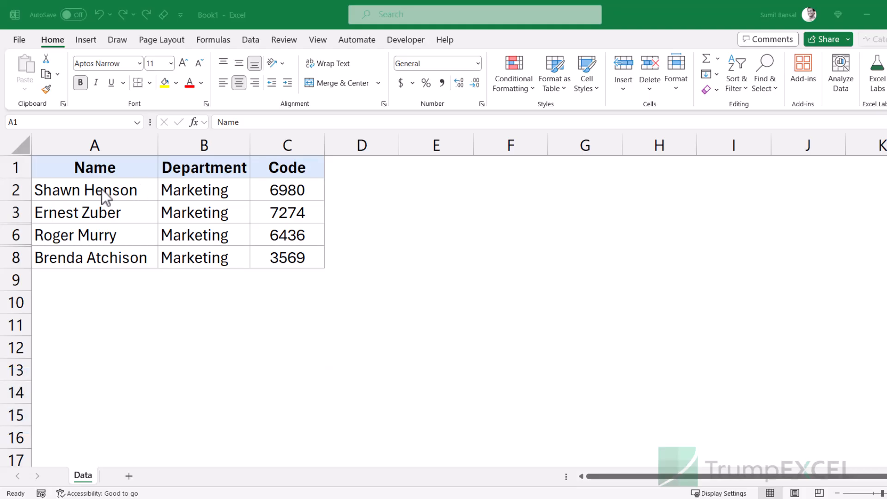
mouse_move(64, 226)
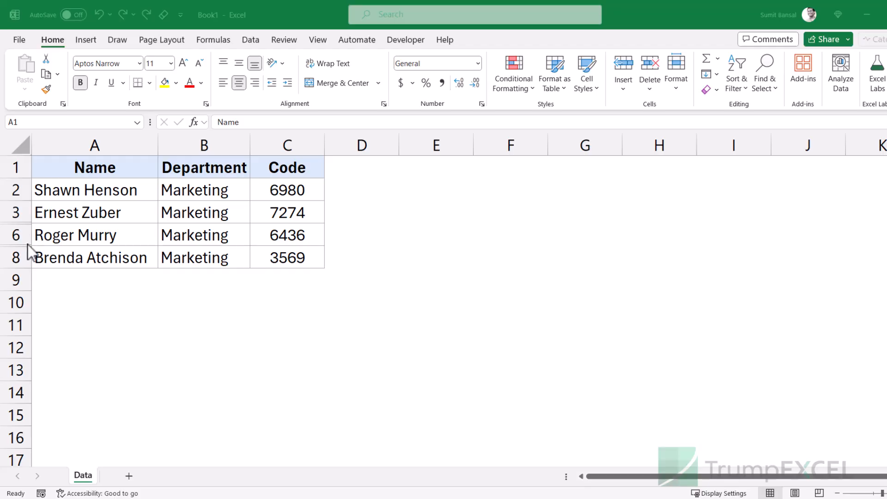
mouse_move(87, 199)
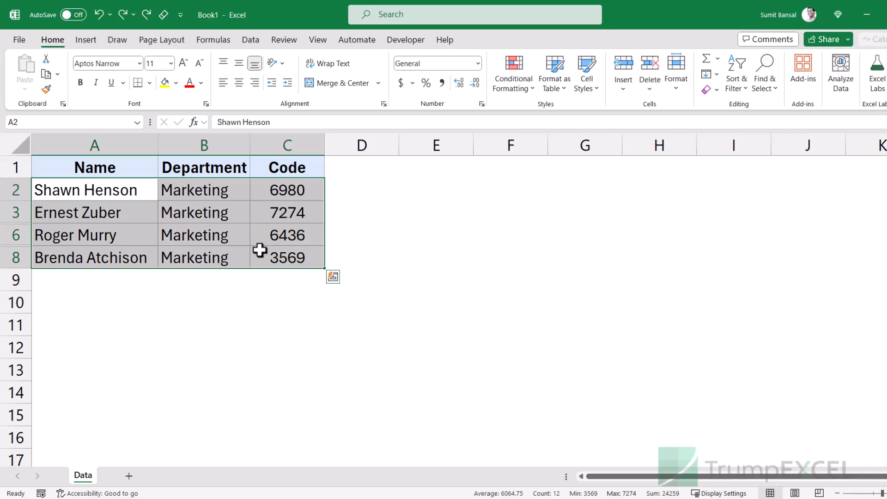
mouse_move(113, 190)
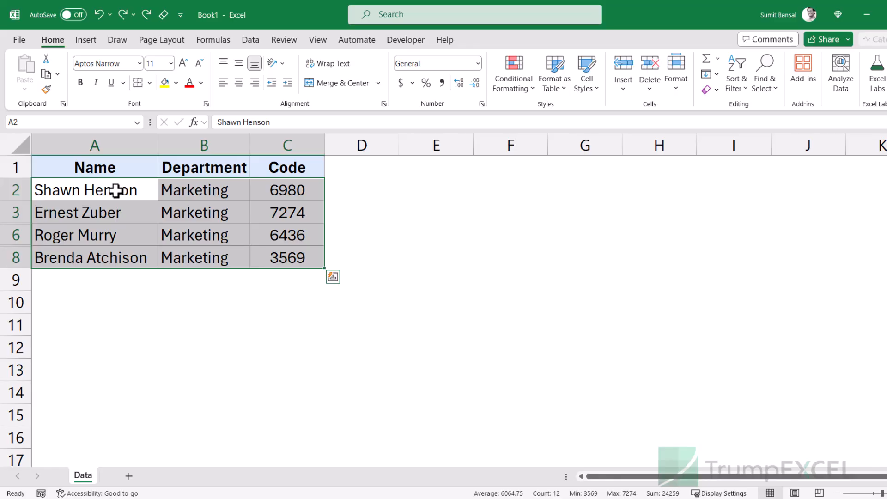
Select cell E10 as the destination for the copied visible Marketing rows
left_click(435, 302)
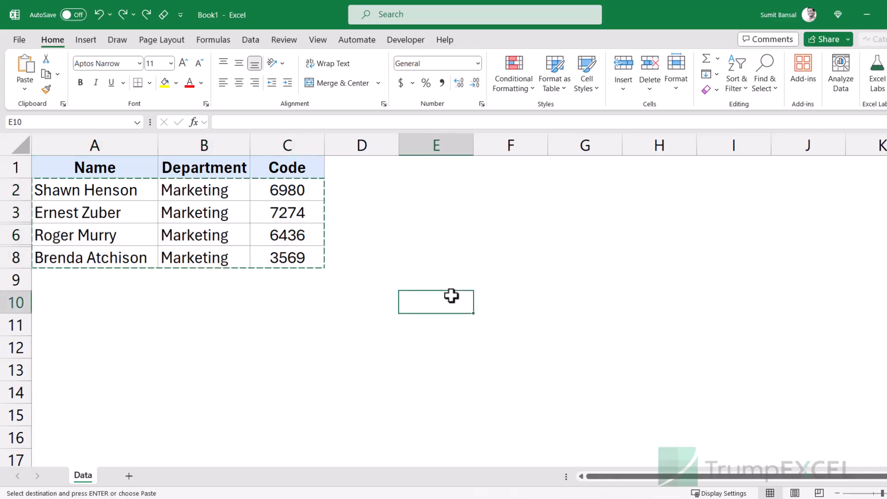
left_click(436, 302)
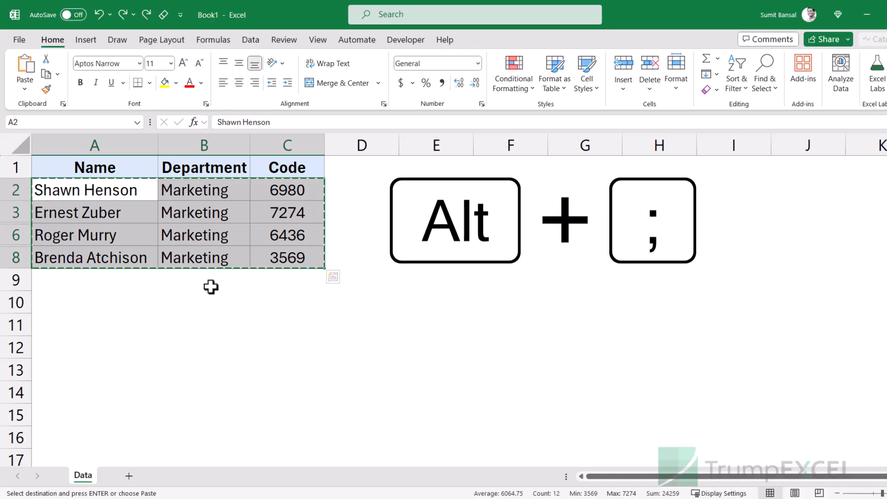
mouse_move(241, 322)
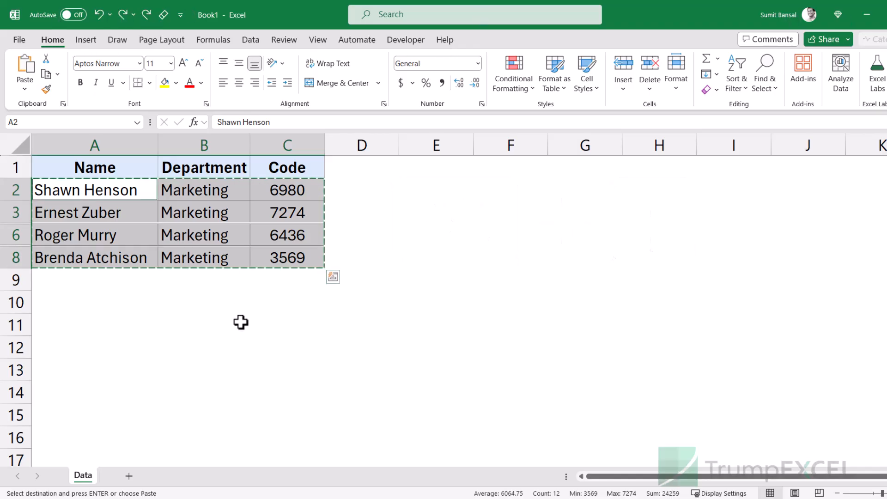
mouse_move(245, 248)
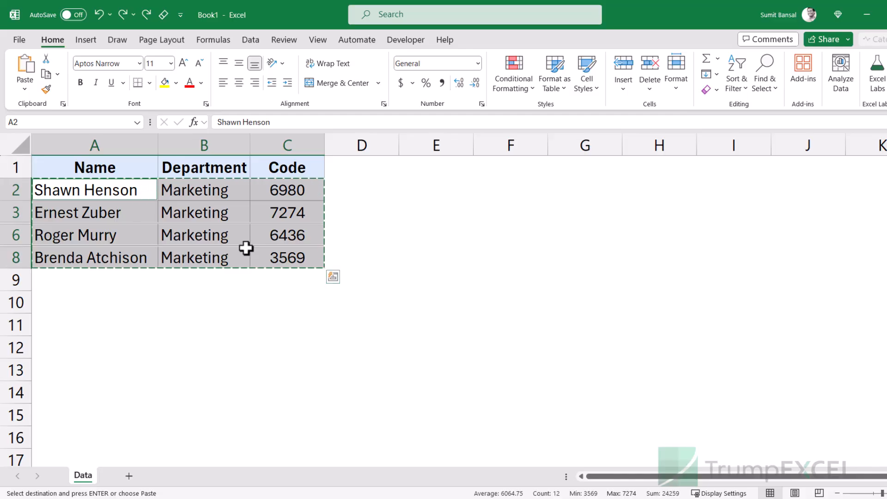
mouse_move(255, 242)
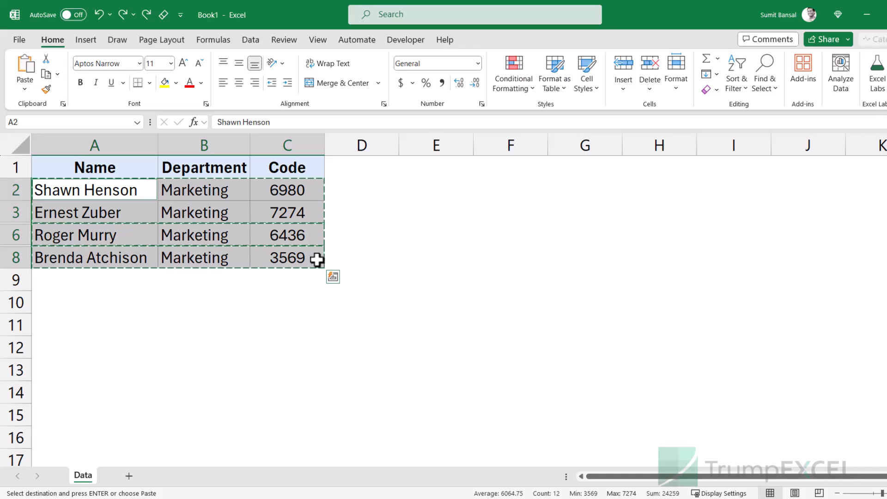
Choose cell E10 as the paste destination for the four visible rows
left_click(435, 302)
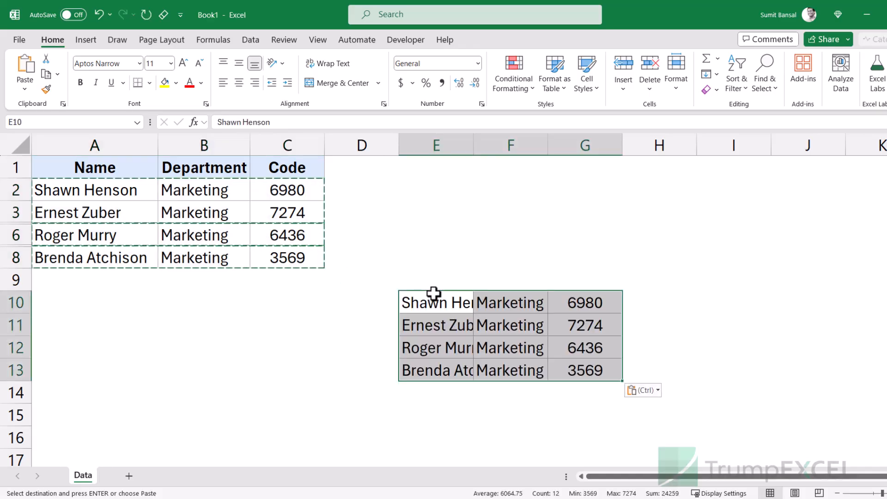
mouse_move(500, 351)
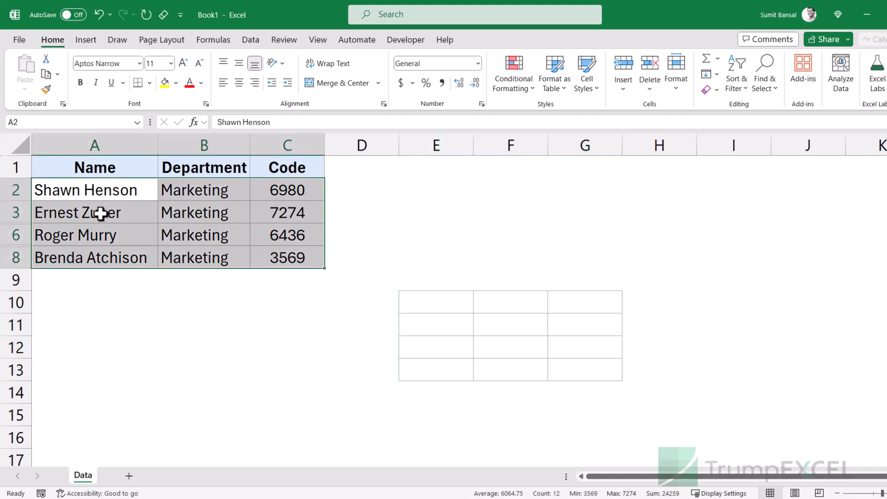
Use Go To Special with 'Visible cells only' to restrict the A2:C8 selection
key("f5")
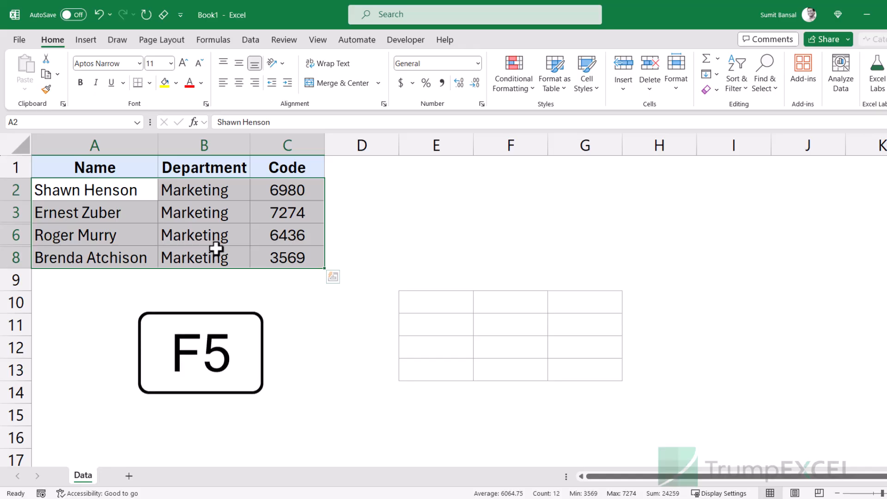
key("f5")
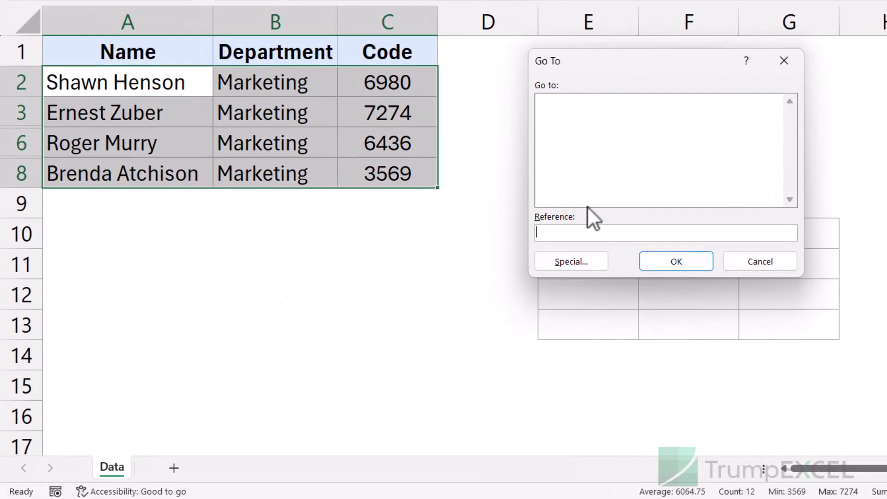
left_click(570, 261)
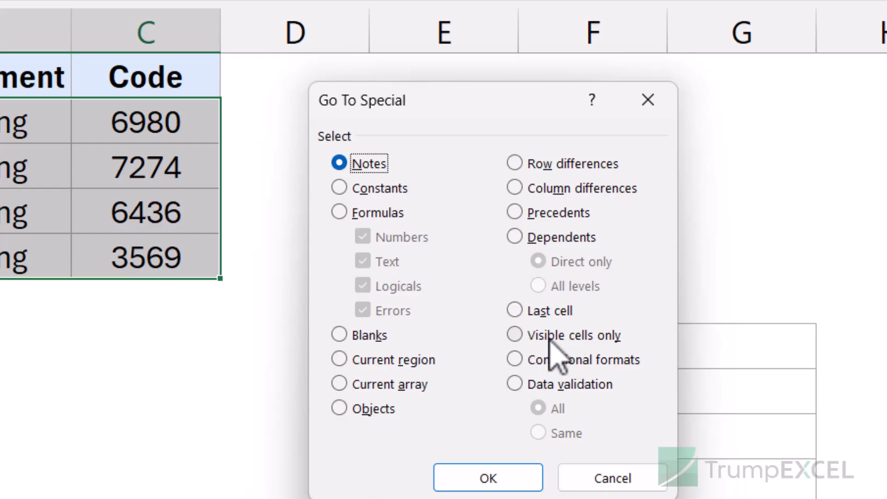
left_click(513, 335)
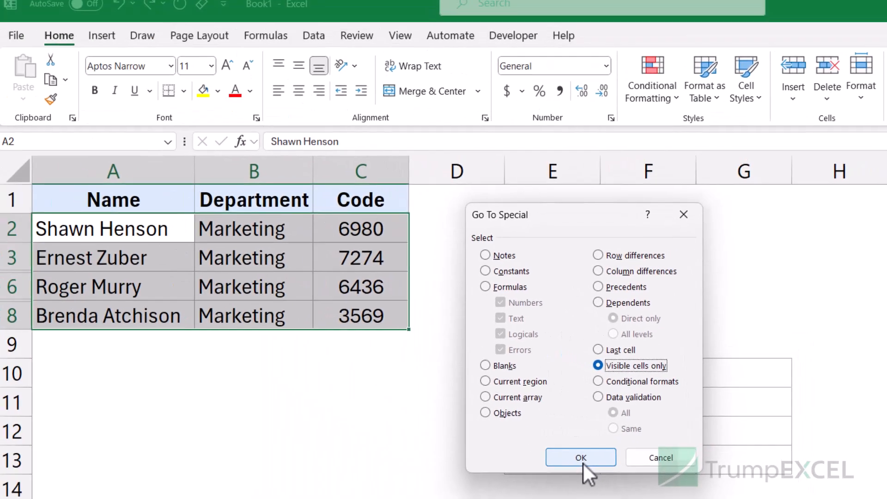
left_click(580, 457)
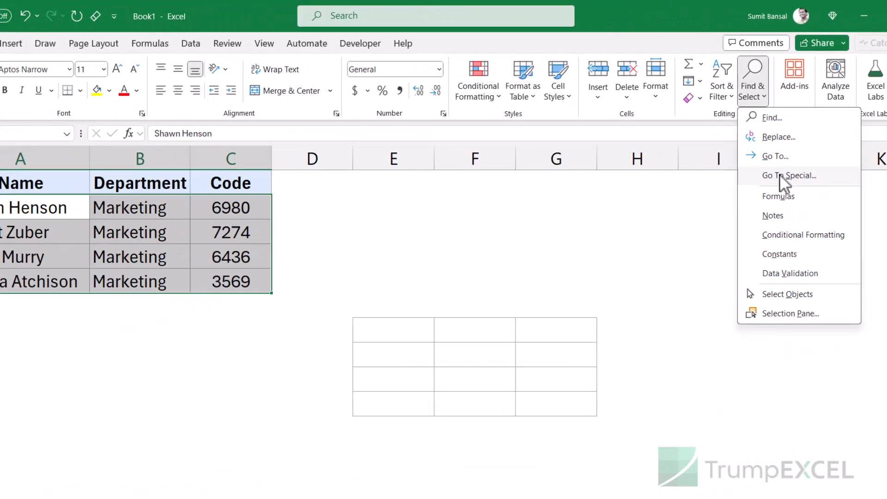
Select visible cells only via Find & Select > Go To Special, then copy them
left_click(788, 175)
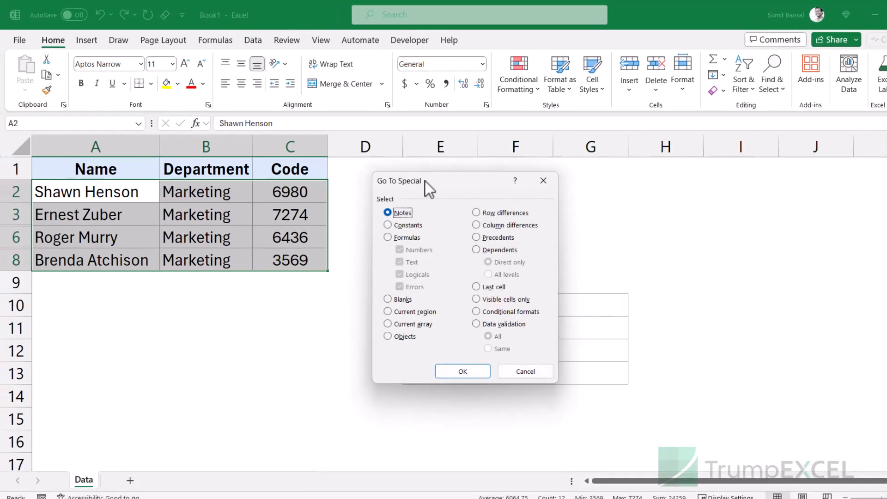
mouse_move(501, 306)
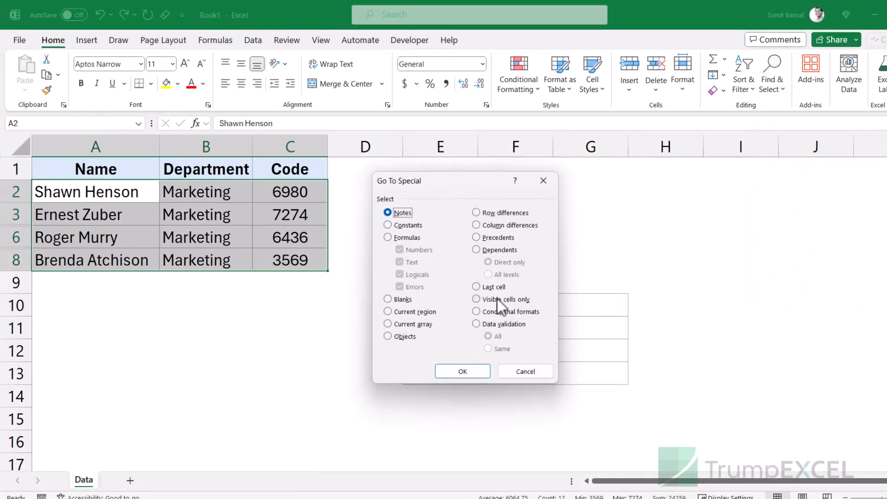
left_click(476, 299)
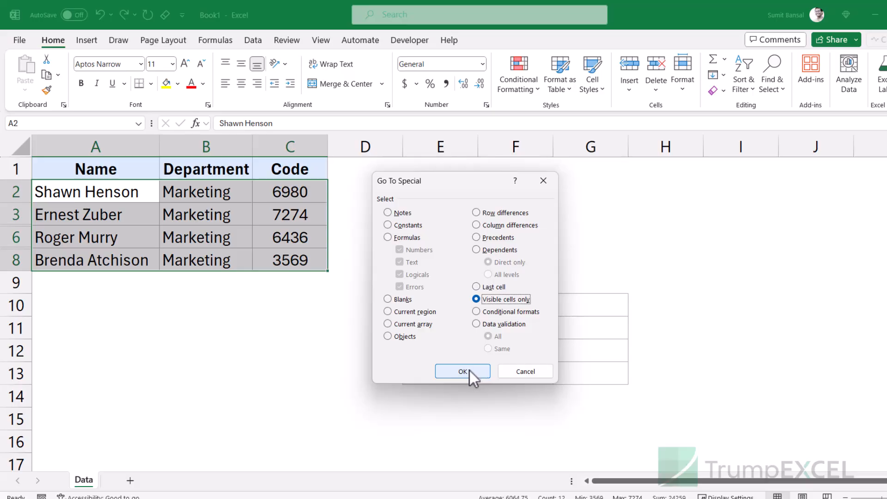
left_click(461, 371)
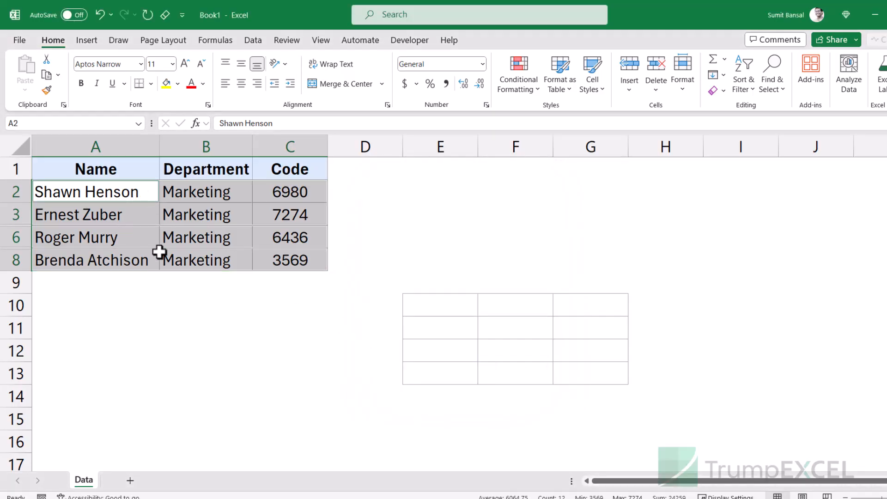
key("ctrl+c")
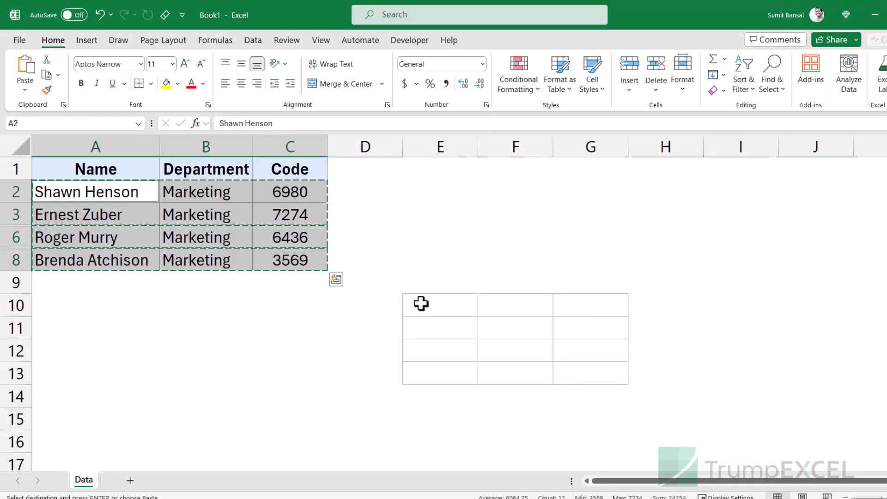